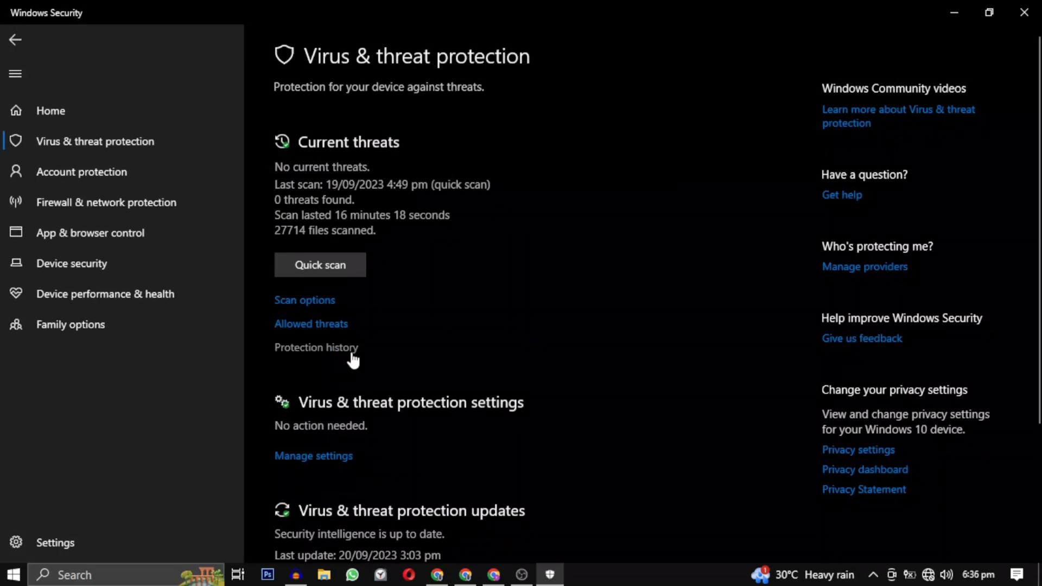
Go to Protection history from Current threats, triggering the administrator permission prompt.
click(316, 347)
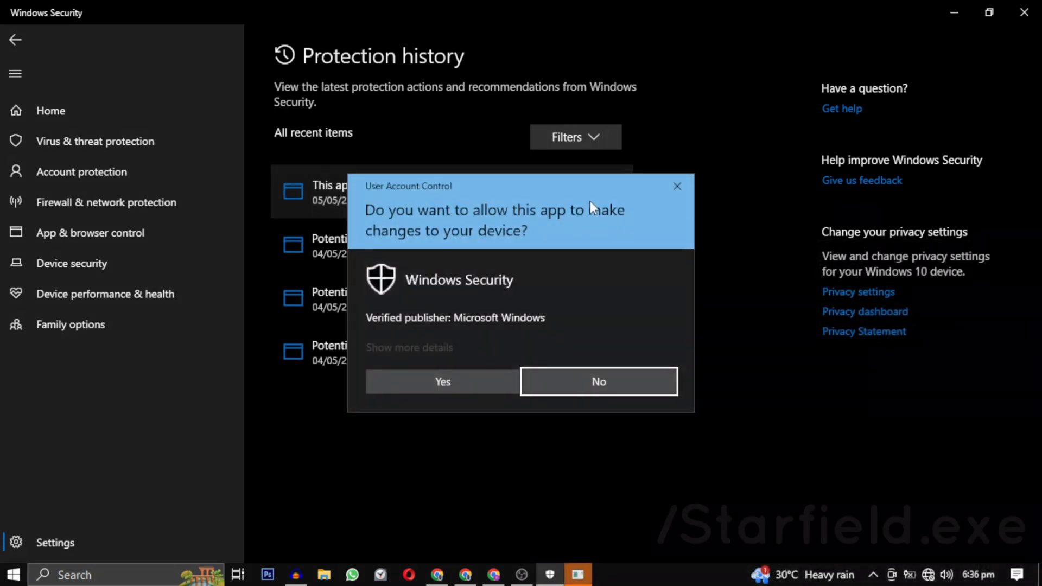
Grant the UAC permission and check the blocked app's Actions list offers Allow, without choosing it.
click(598, 381)
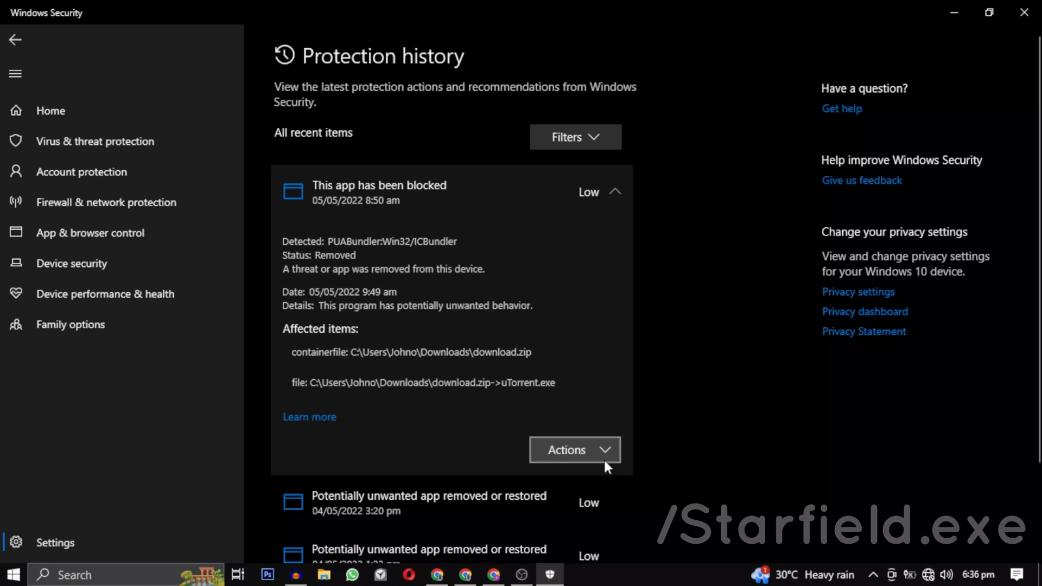
click(575, 450)
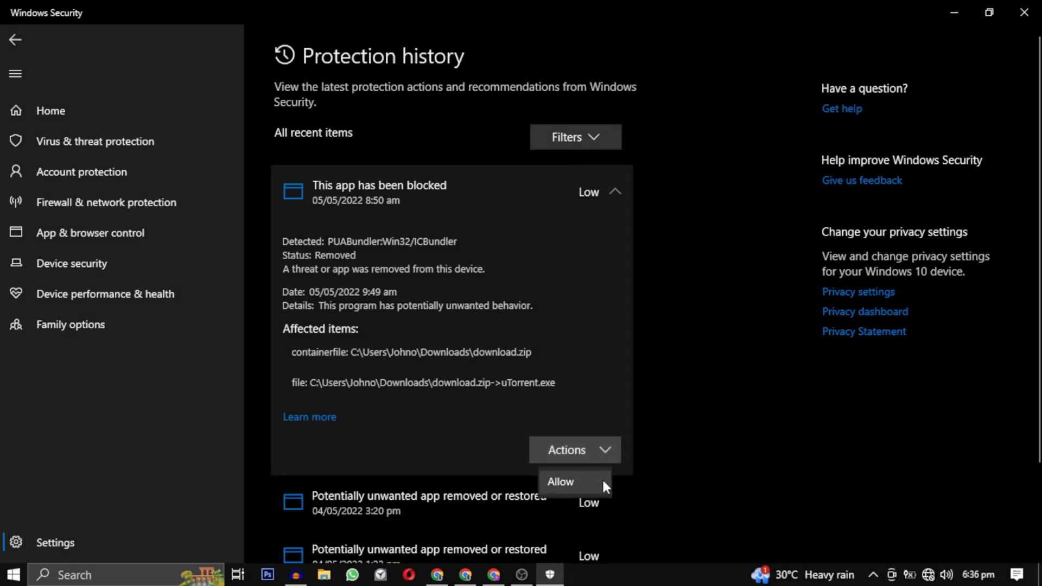
mouse_move(707, 391)
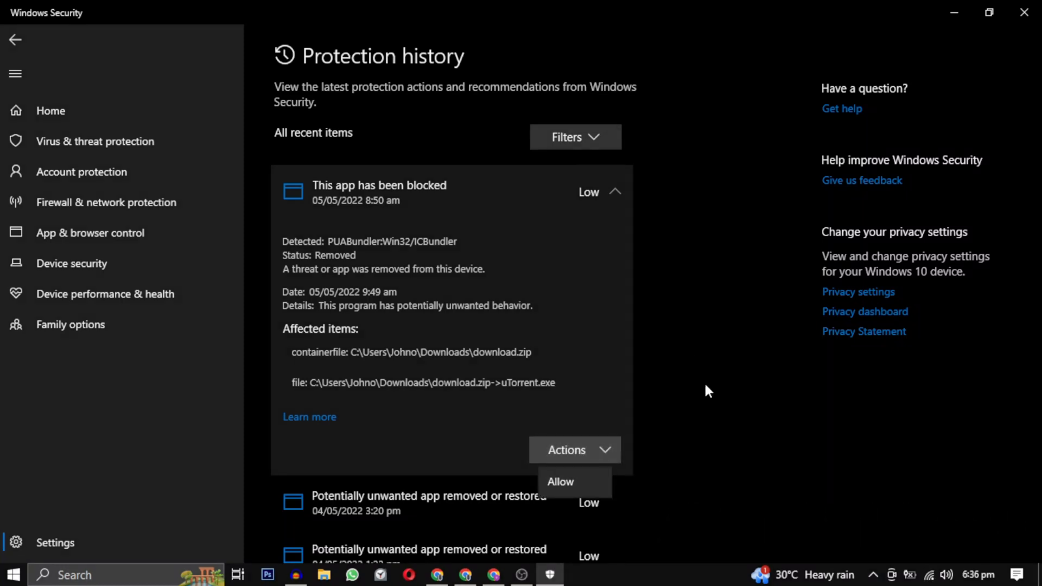
click(574, 450)
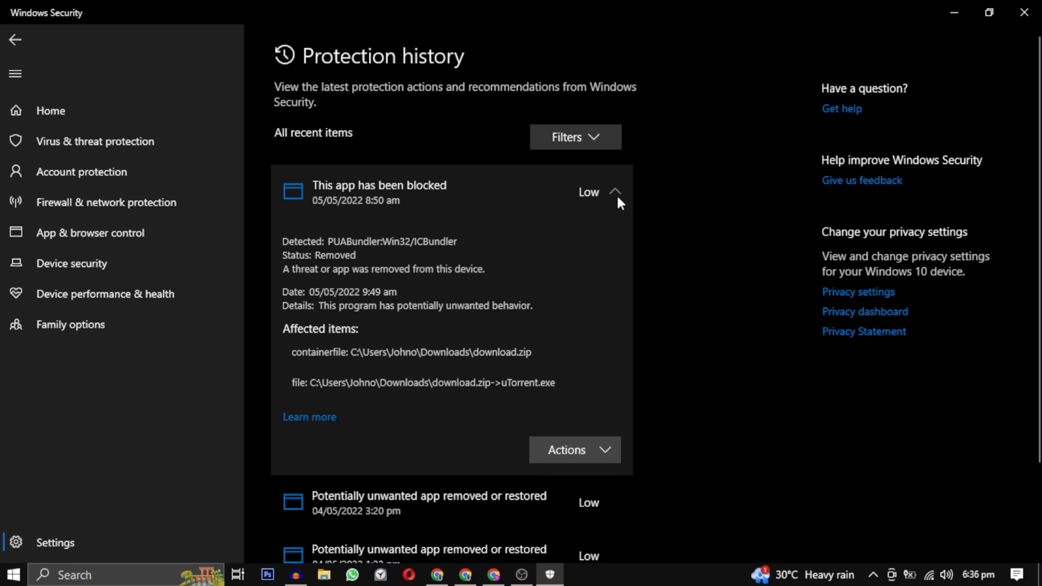
Collapse the 'This app has been blocked' entry back to the four-item list.
click(614, 192)
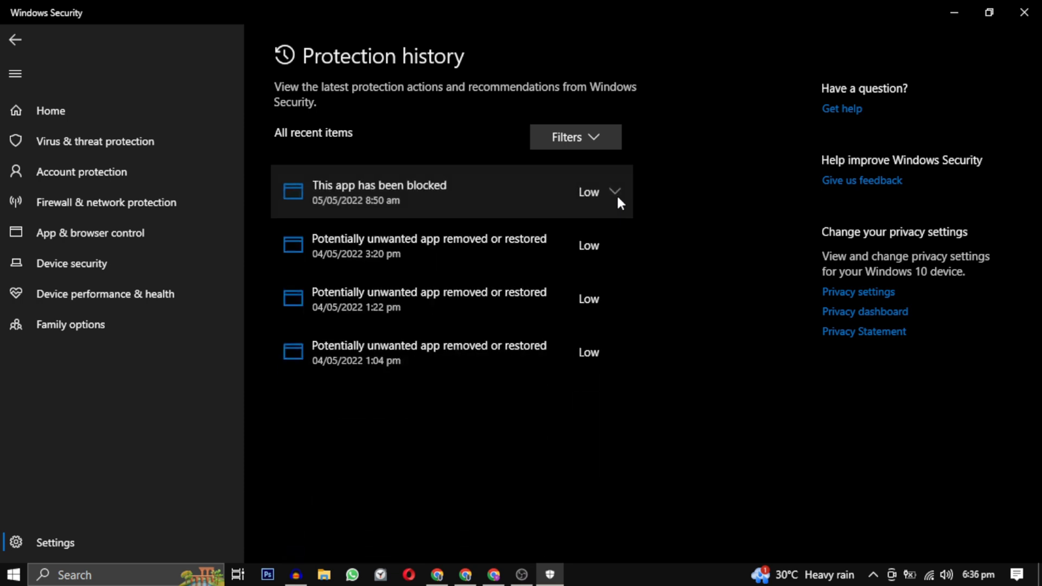
mouse_move(695, 185)
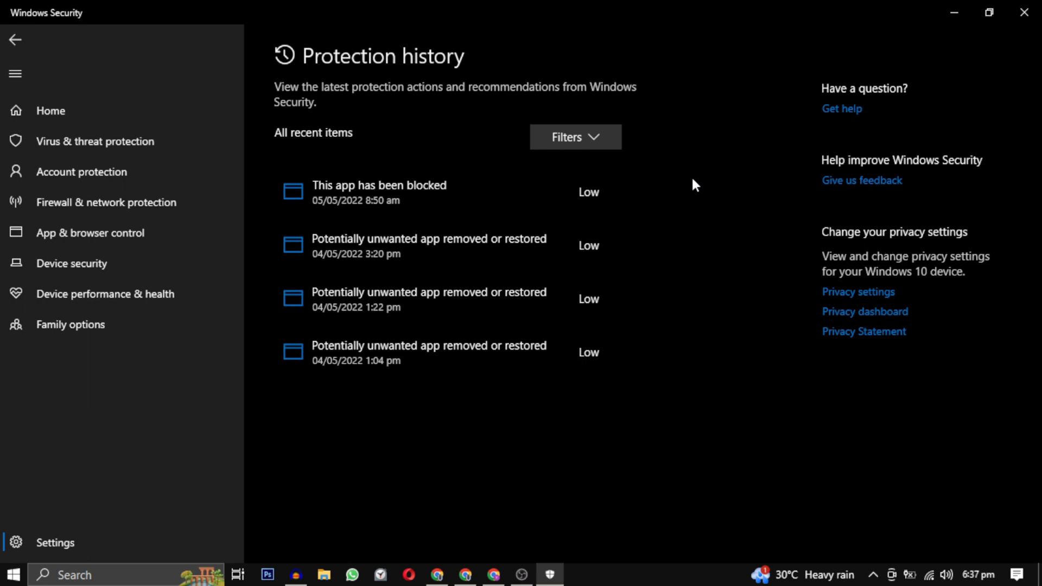
mouse_move(661, 318)
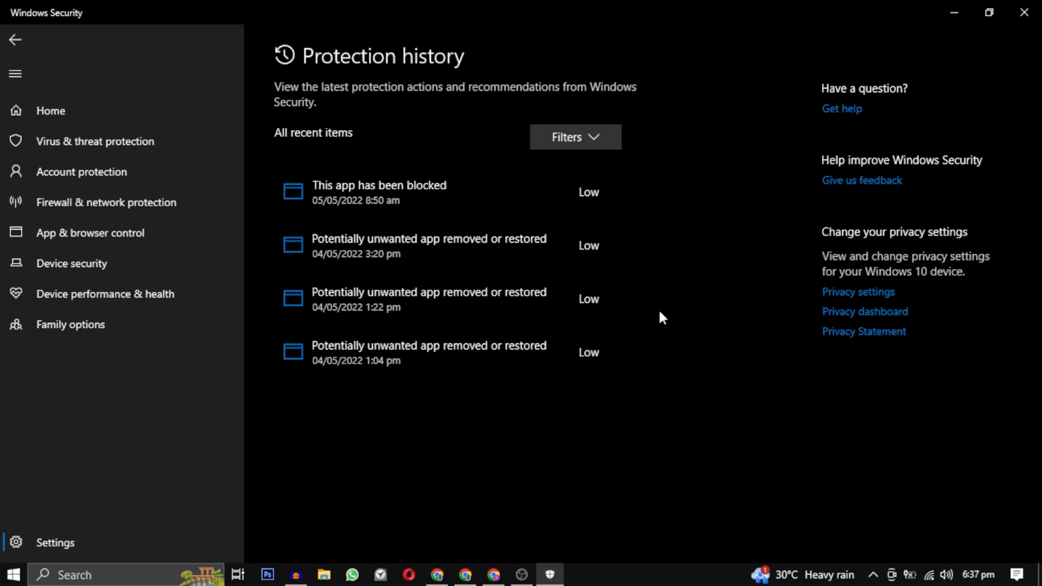
mouse_move(557, 537)
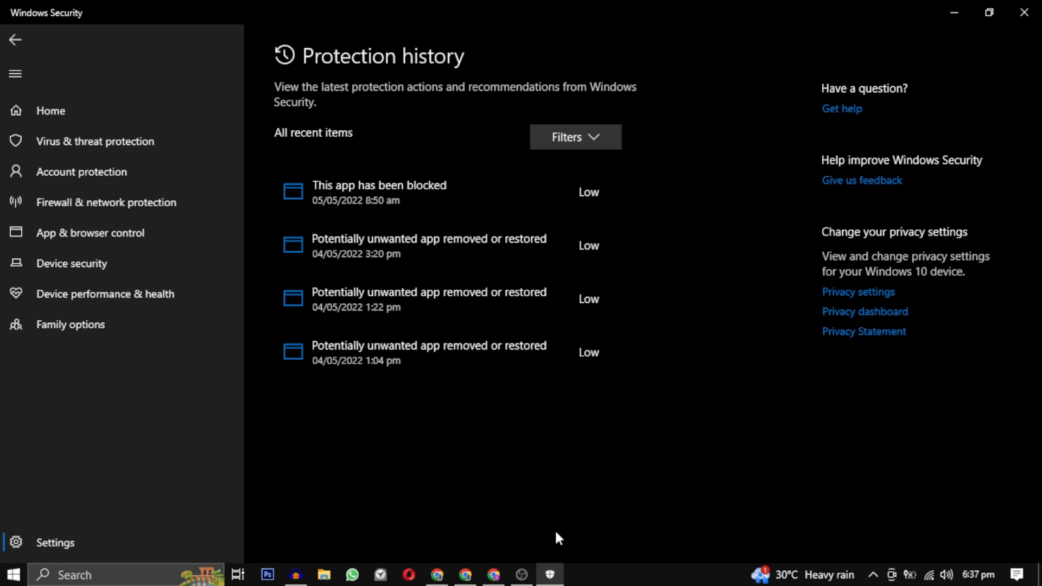